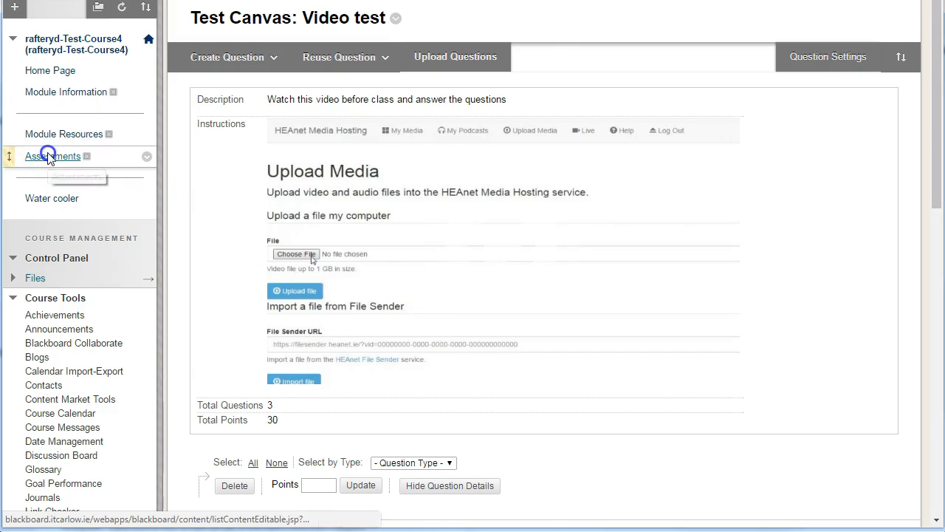
Step: Go to the course's Assessments area and start adding a Test there
left_click(52, 156)
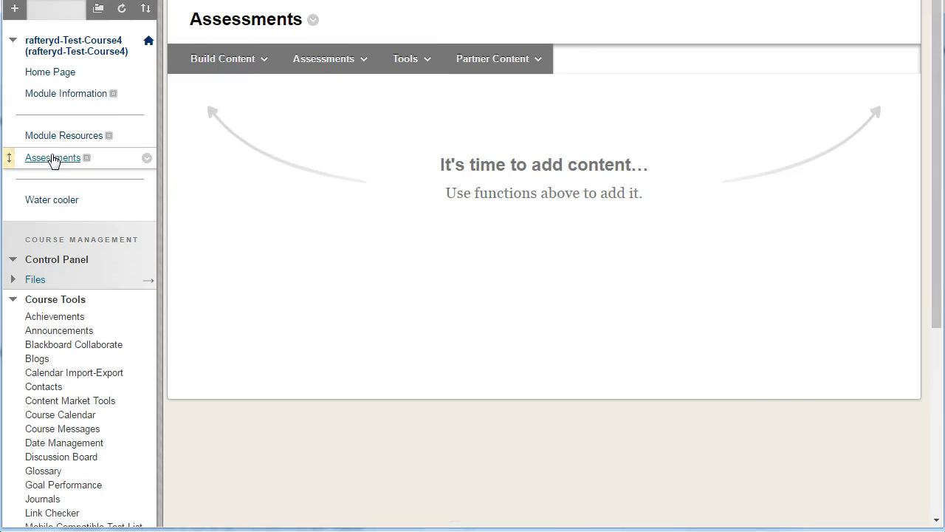
left_click(327, 58)
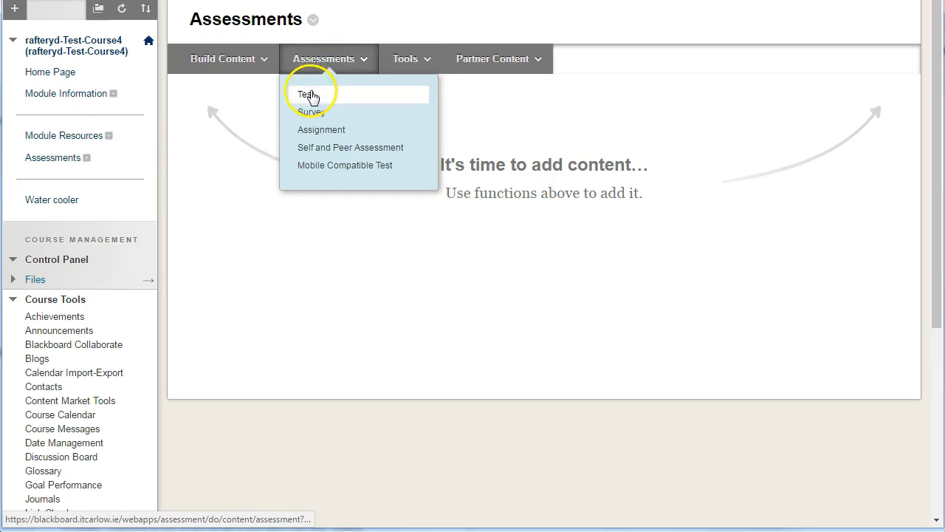
left_click(307, 95)
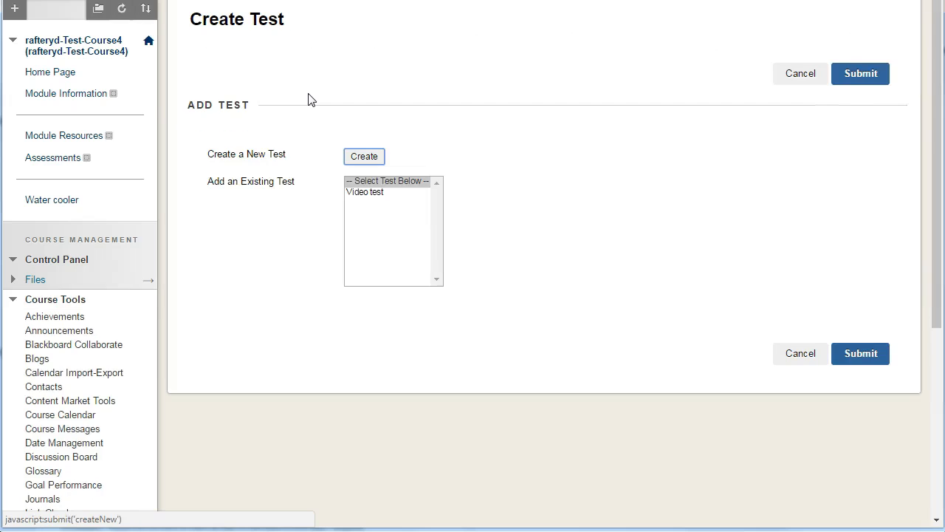
Step: Choose the existing 'Video test' under Add an Existing Test and submit it
left_click(364, 192)
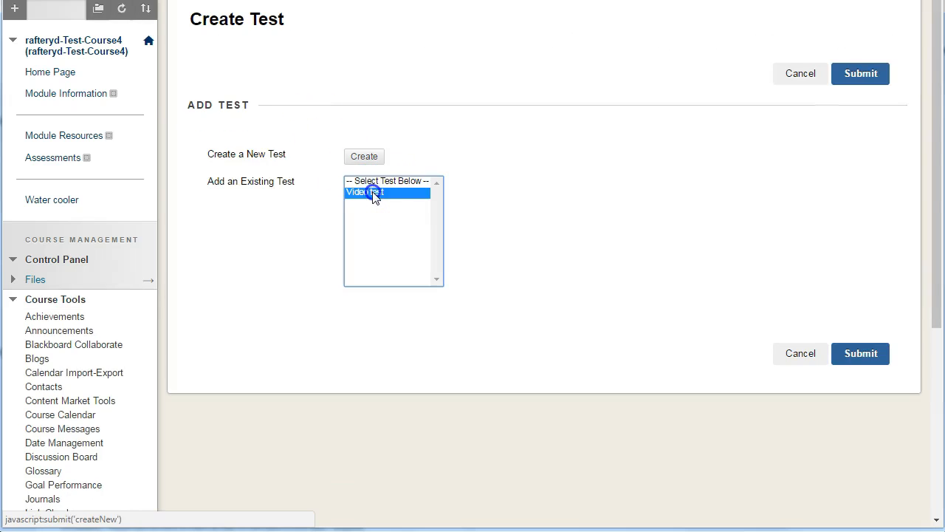
left_click(365, 192)
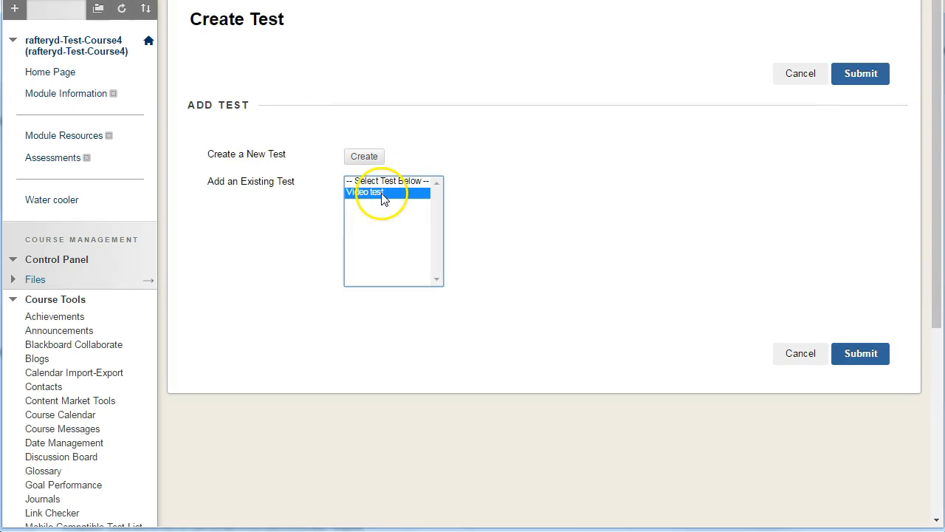
left_click(861, 353)
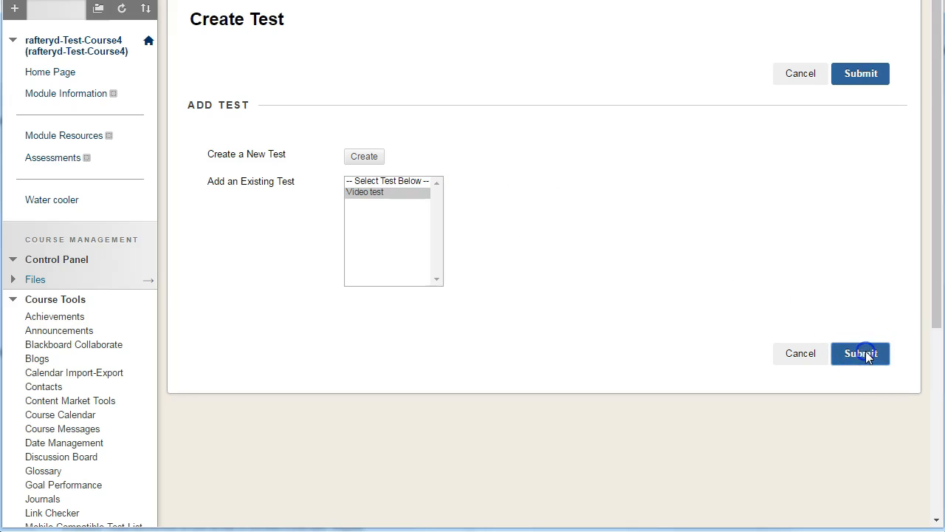
Step: Add the Video test and show its description and instructions to students before they begin
left_click(860, 353)
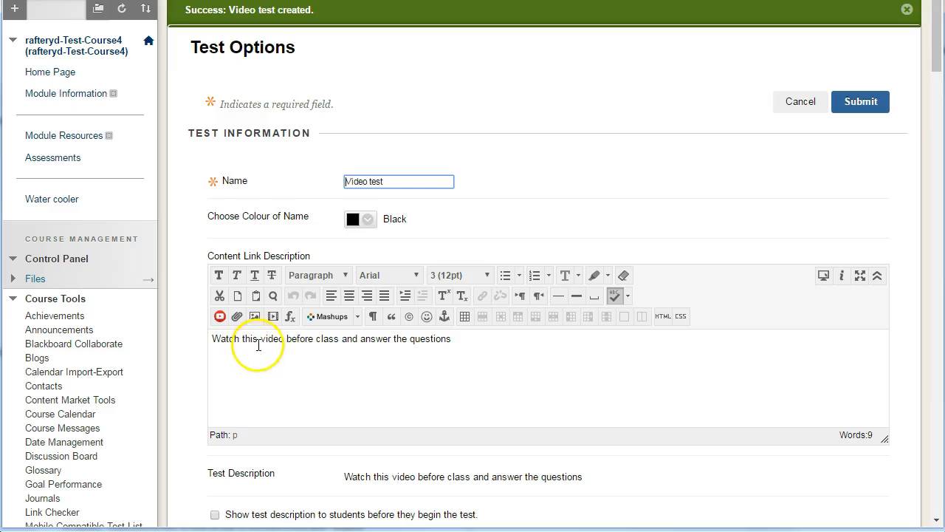
scroll("down", 3)
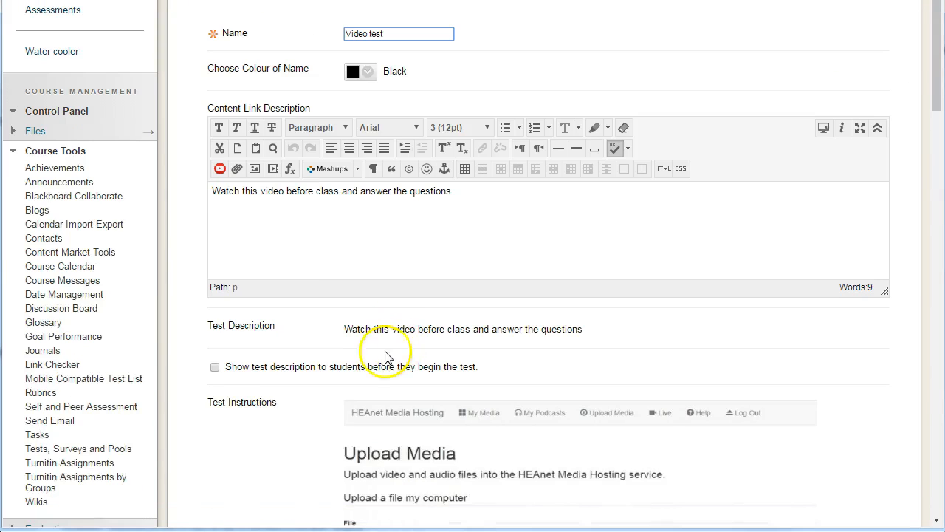
mouse_move(487, 375)
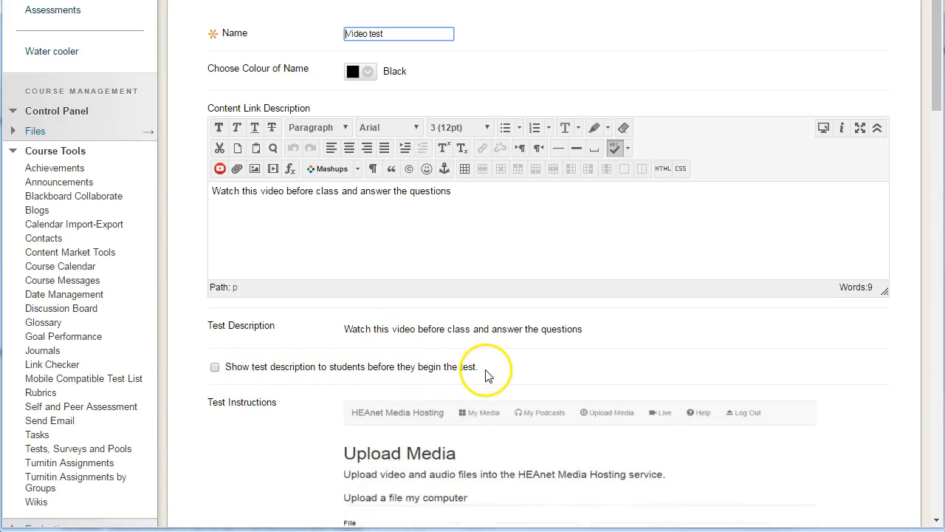
left_click(215, 367)
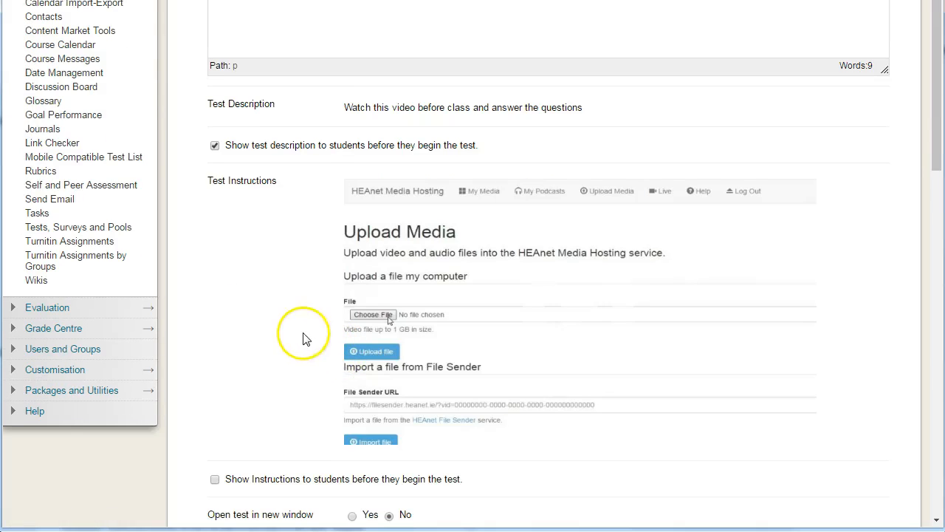
mouse_move(502, 351)
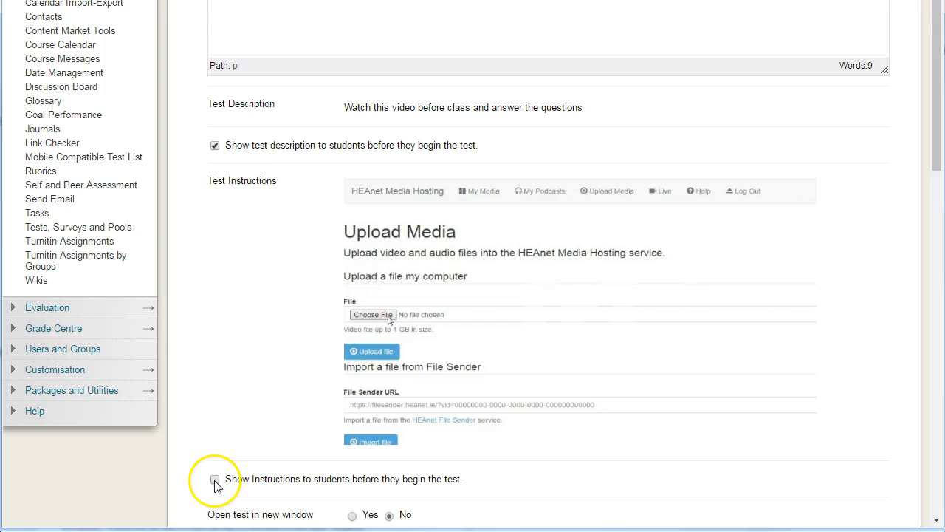
left_click(215, 479)
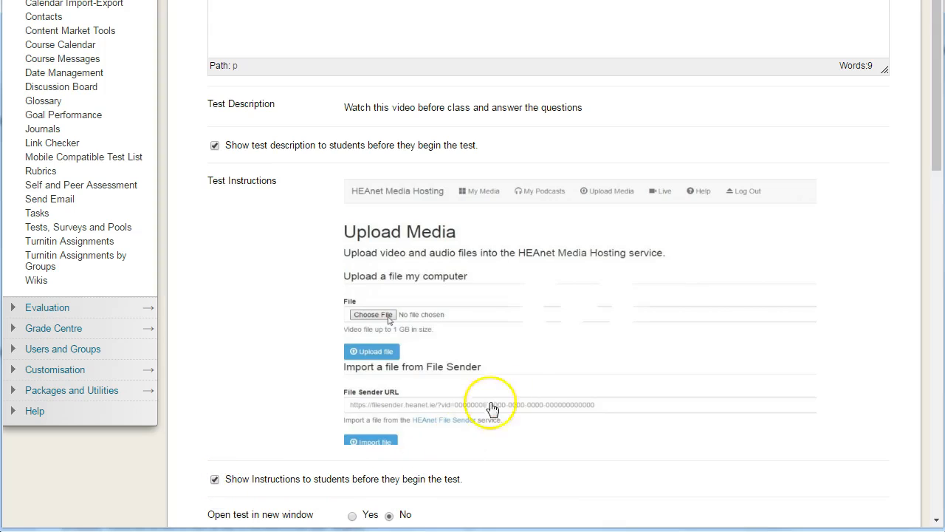
mouse_move(428, 312)
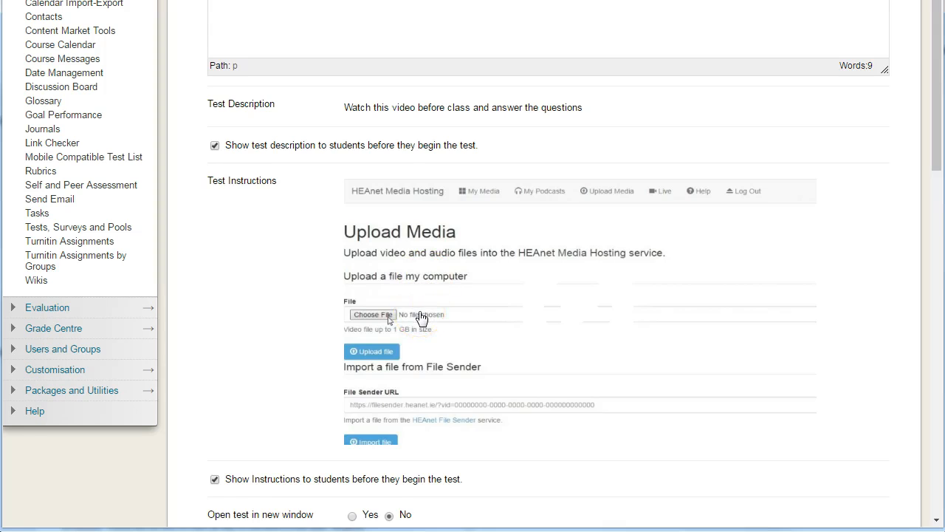
scroll("down", 3)
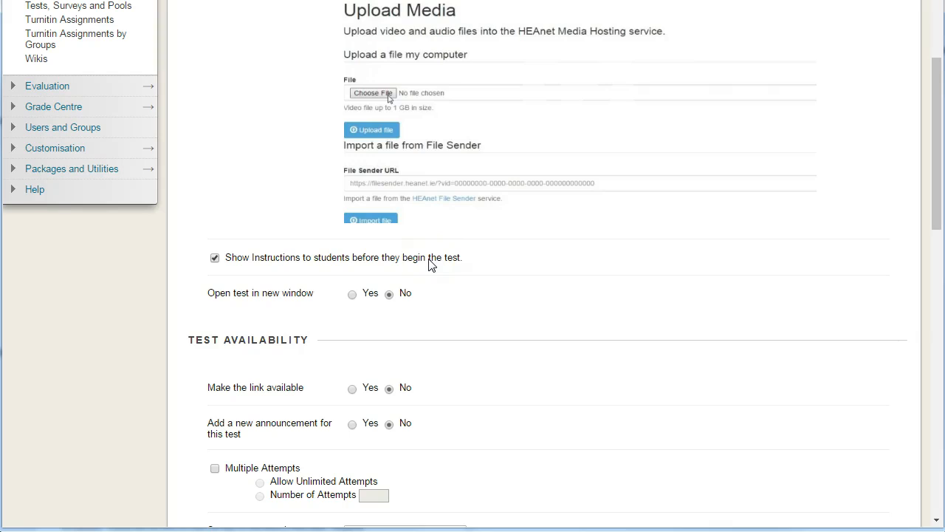
Step: Make the test link available and allow students multiple attempts
scroll("down", 3)
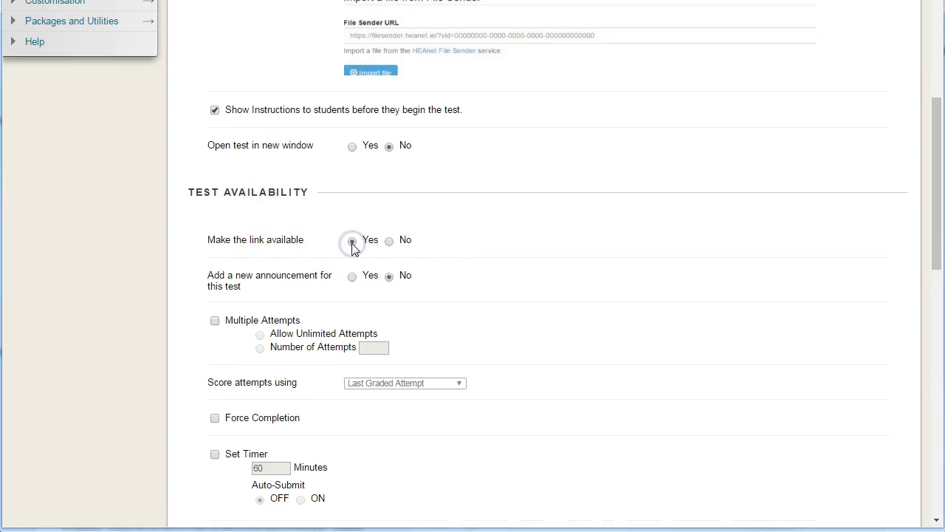
left_click(353, 240)
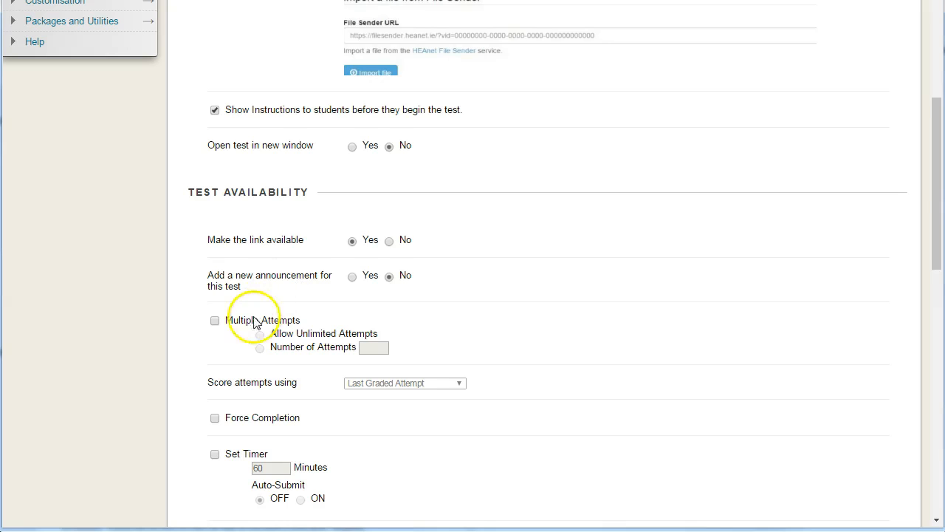
left_click(215, 320)
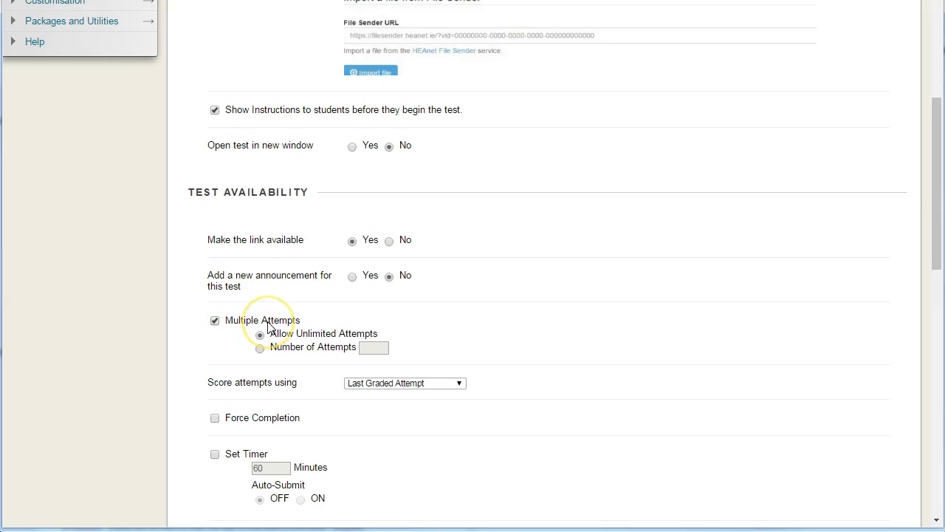
scroll("down", 3)
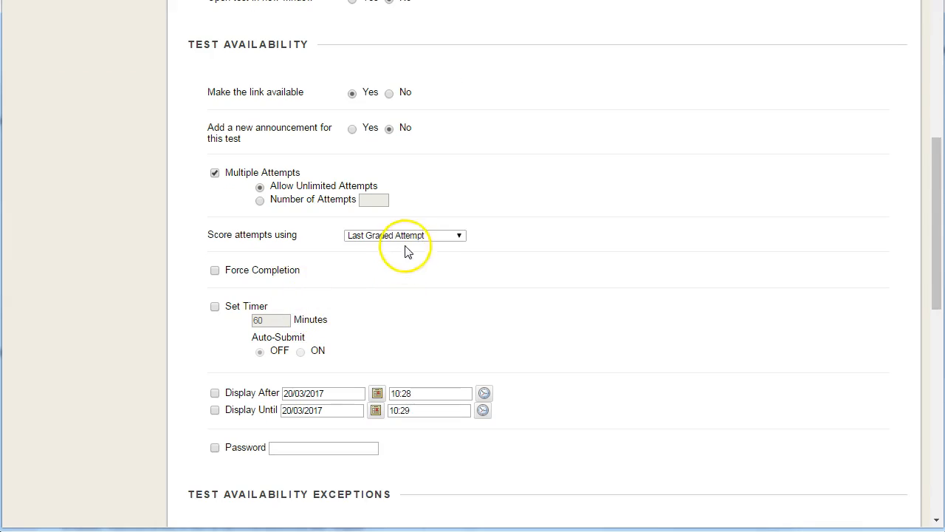
Step: Score attempts using Highest Grade and keep unlimited attempts allowed
left_click(404, 235)
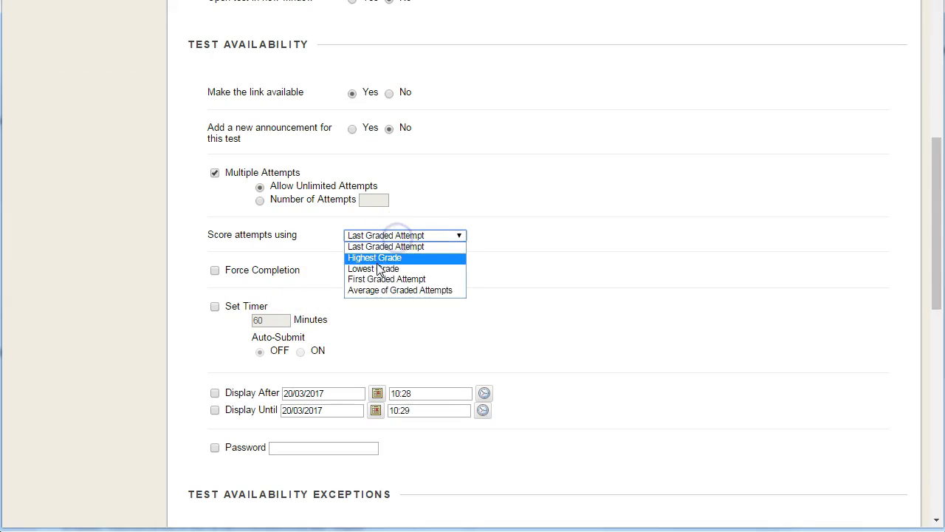
left_click(374, 257)
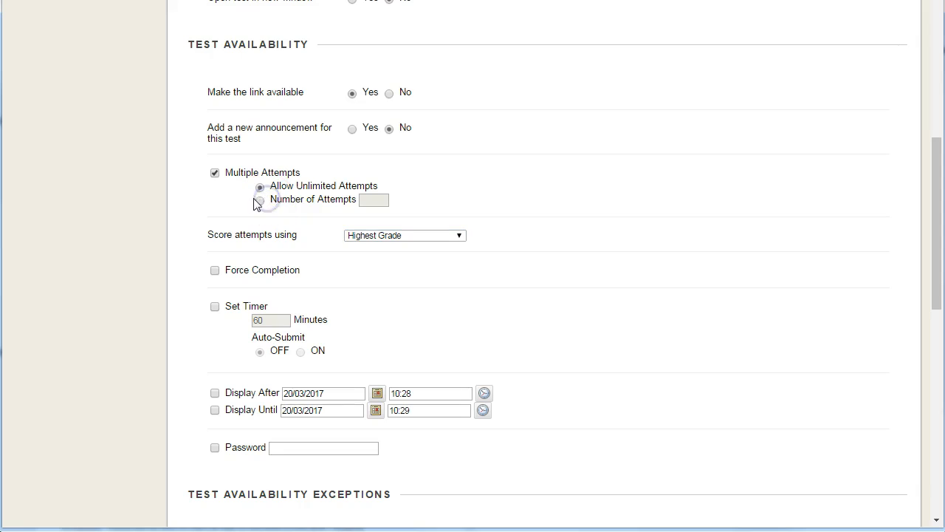
left_click(259, 201)
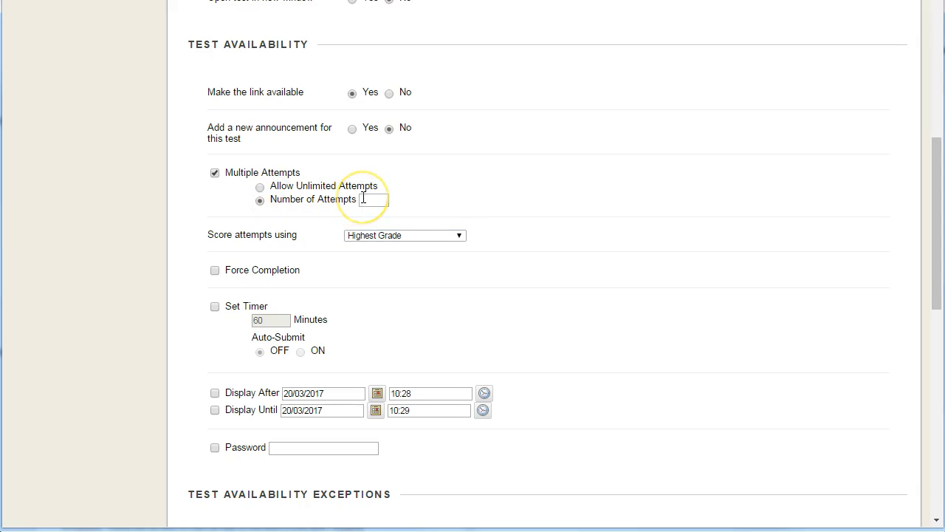
left_click(260, 187)
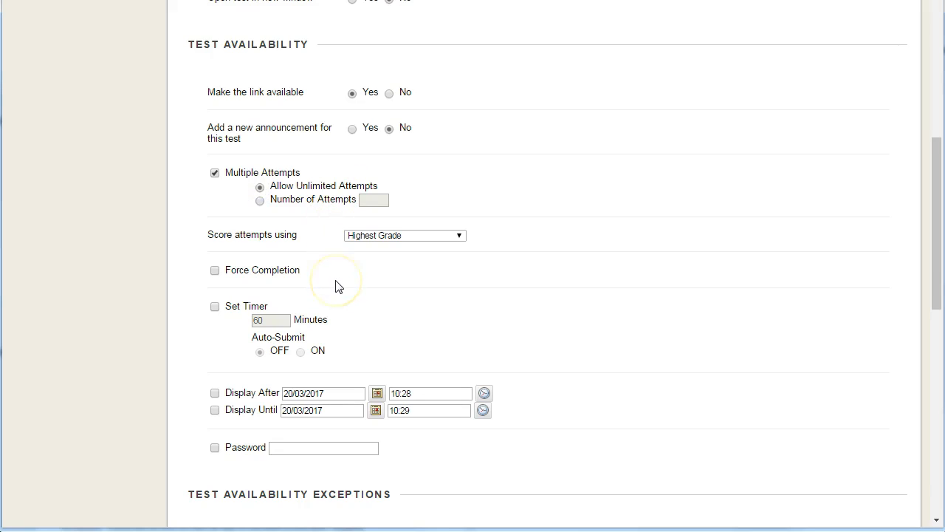
scroll("down", 3)
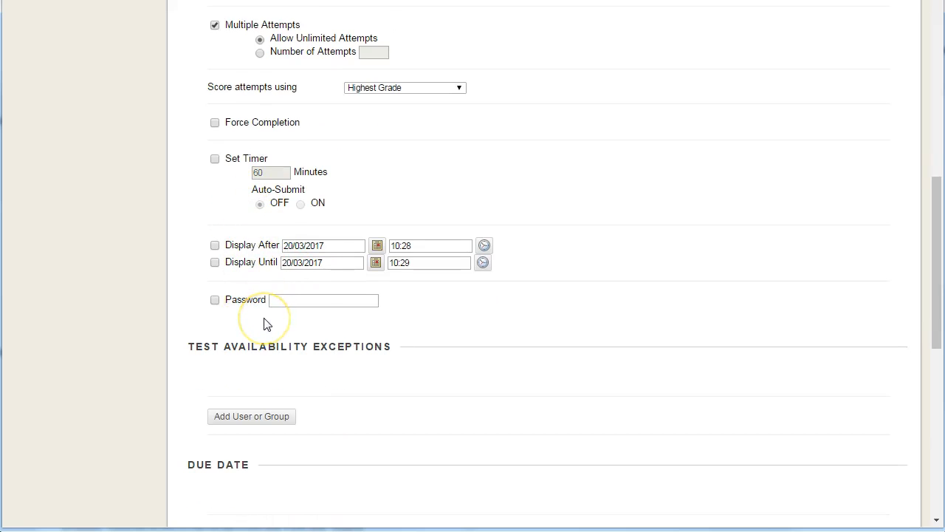
Step: Show submitted answers and feedback after submission, presenting questions all at once
scroll("down", 3)
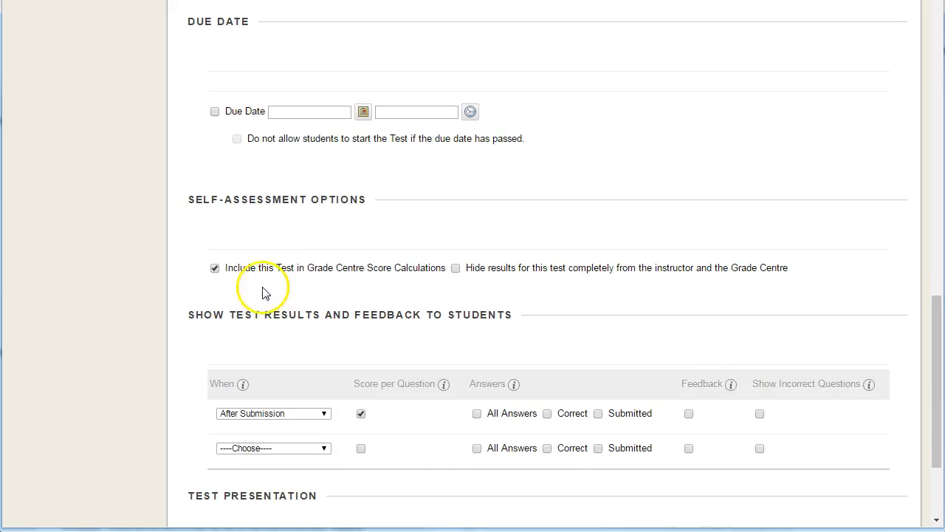
scroll("down", 3)
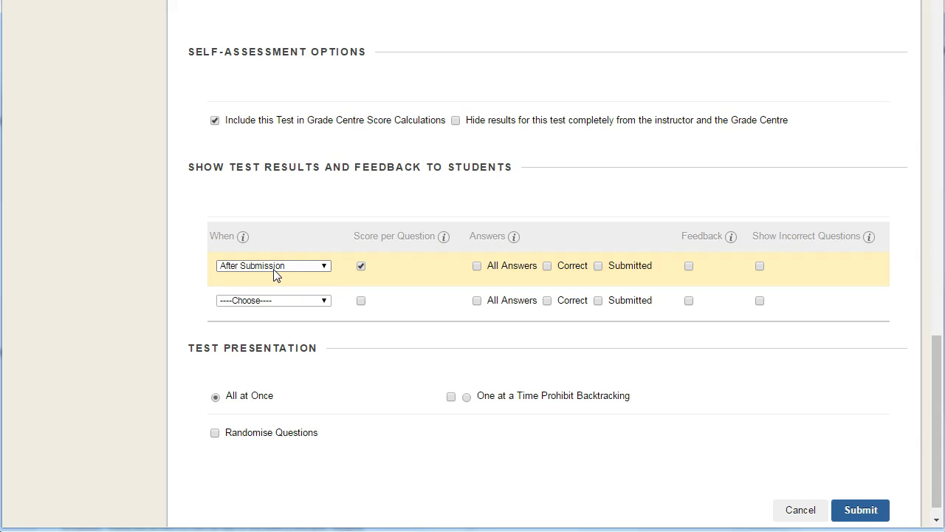
left_click(598, 265)
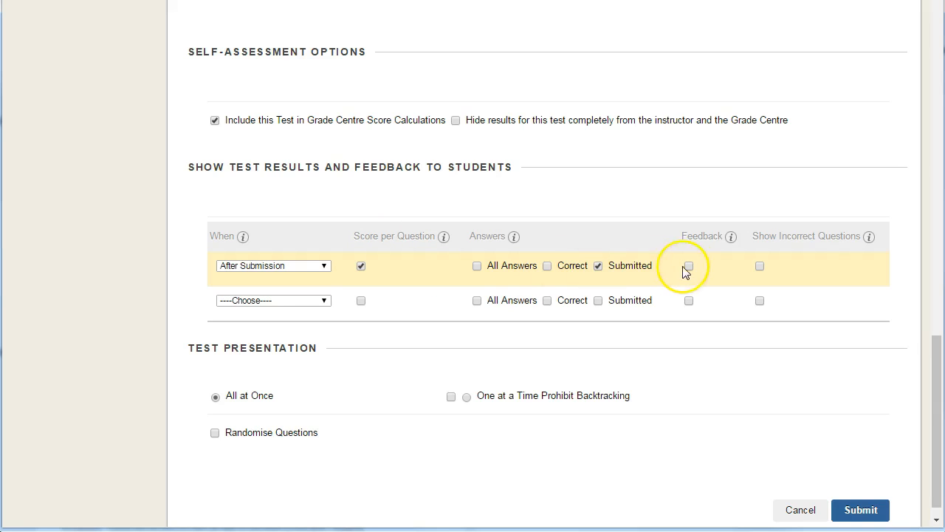
left_click(688, 266)
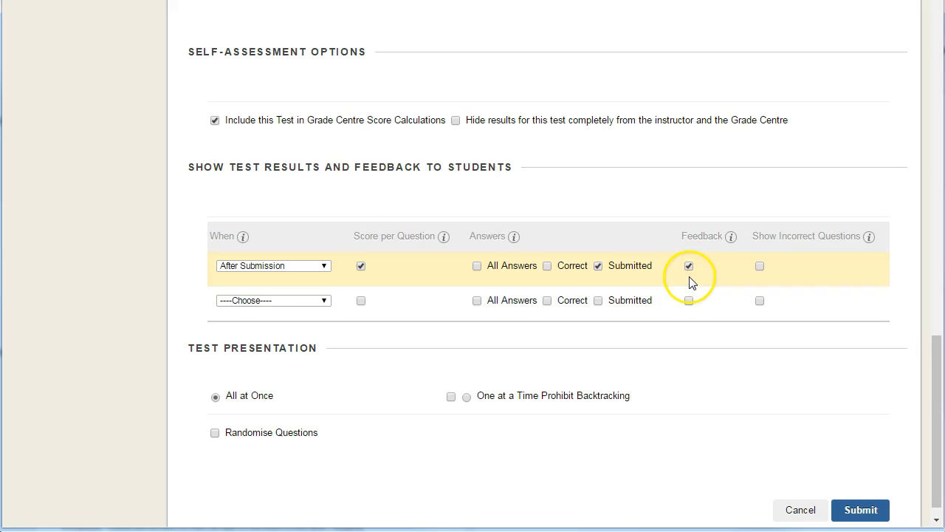
left_click(689, 266)
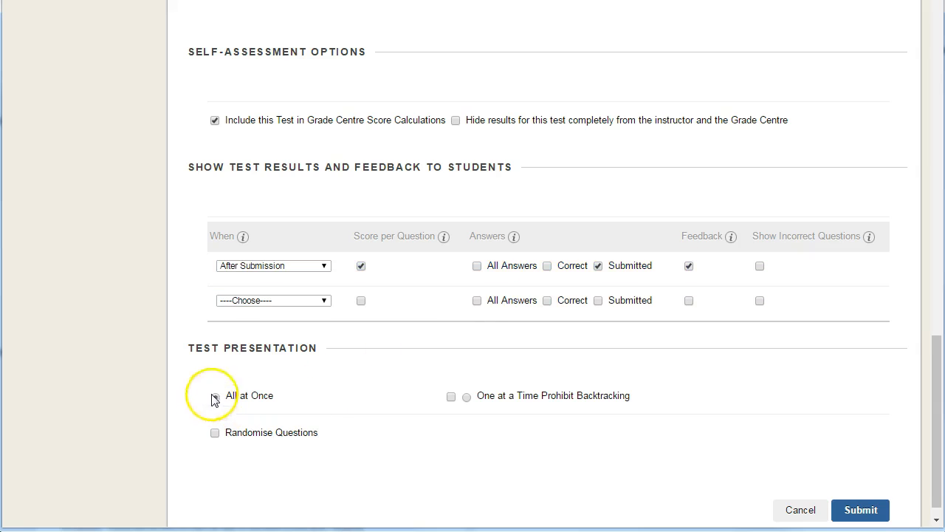
left_click(215, 397)
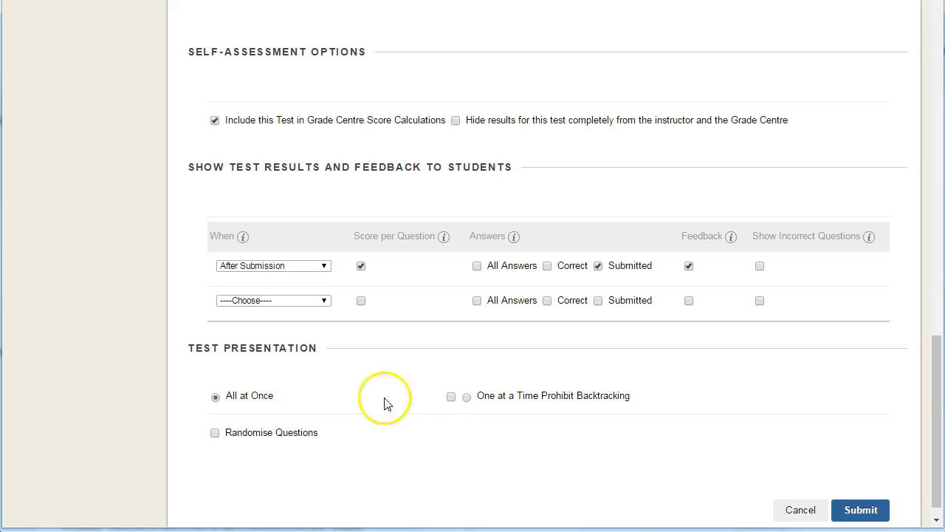
mouse_move(622, 403)
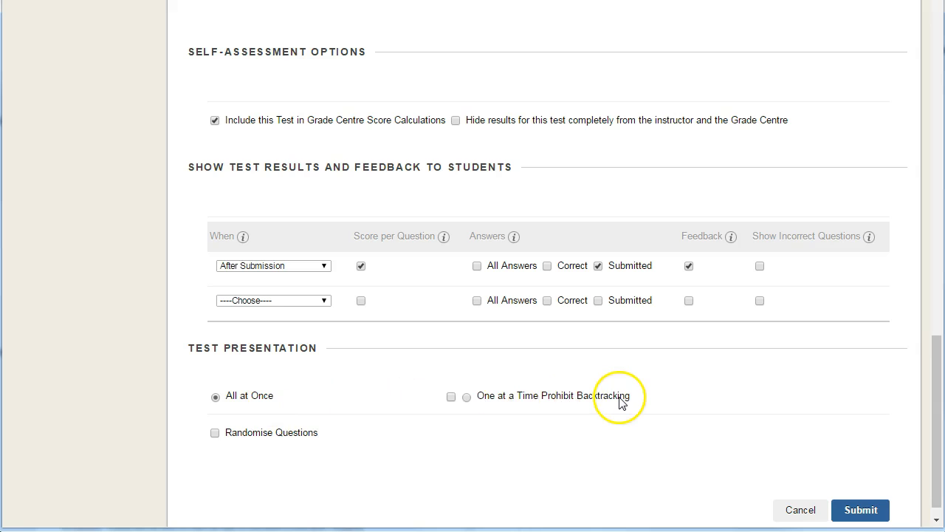
mouse_move(244, 399)
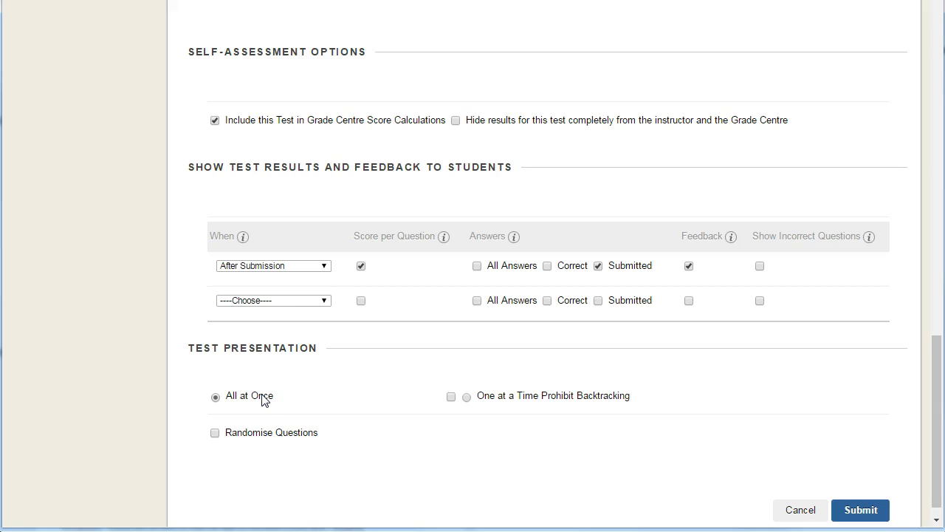
mouse_move(861, 510)
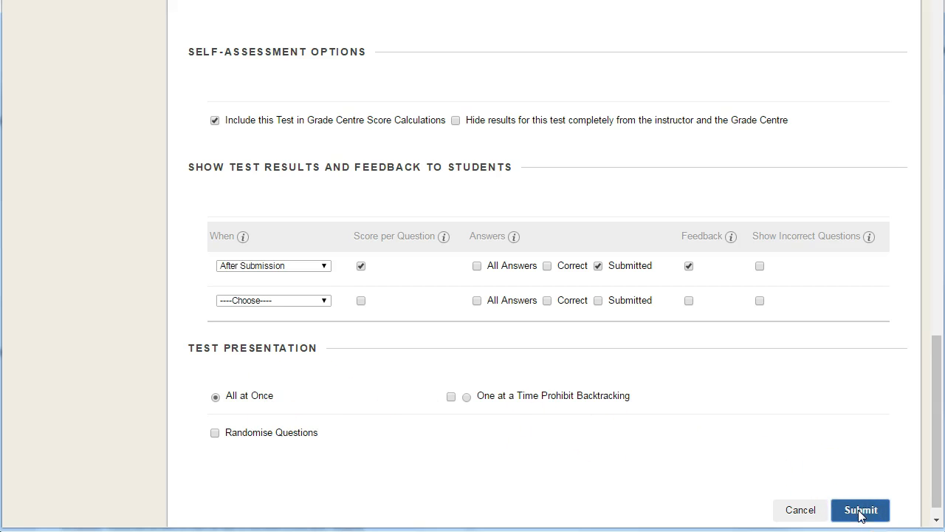
Step: Save the test options and enter Student Preview's Assessments area
left_click(861, 510)
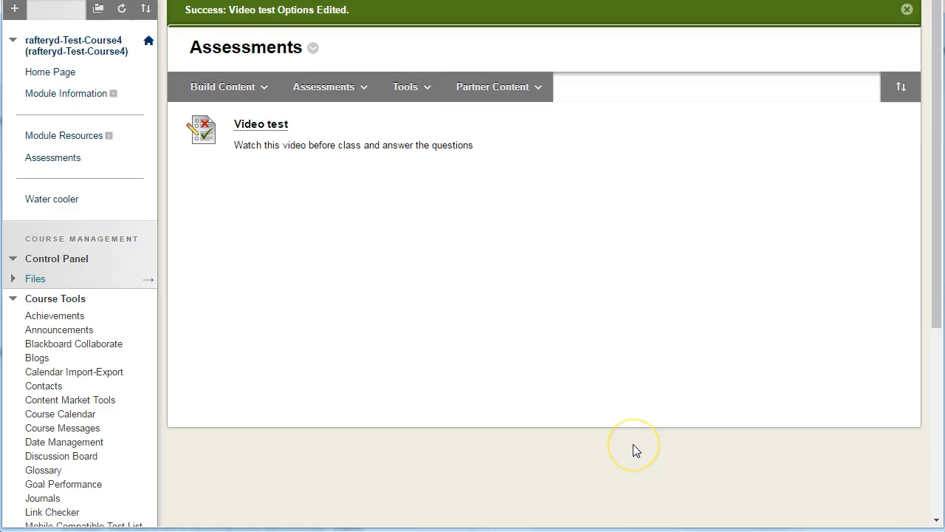
mouse_move(678, 386)
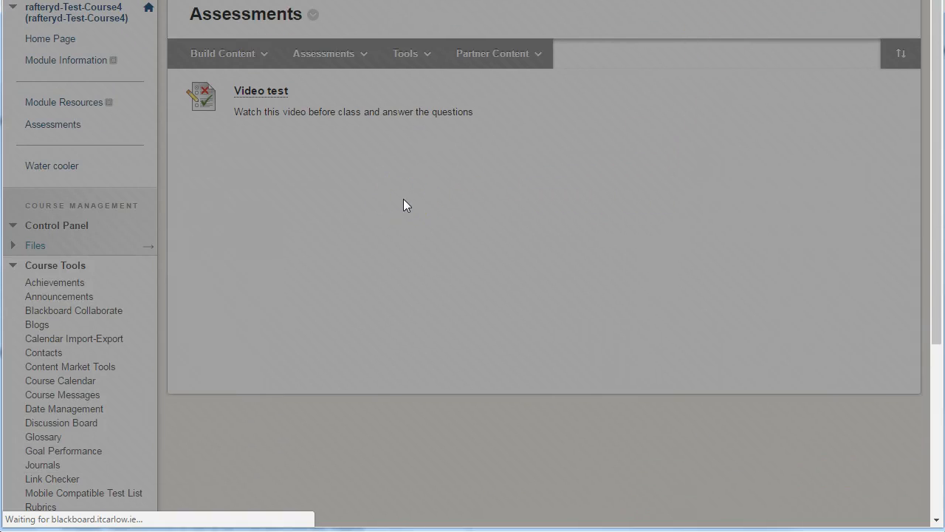
left_click(50, 38)
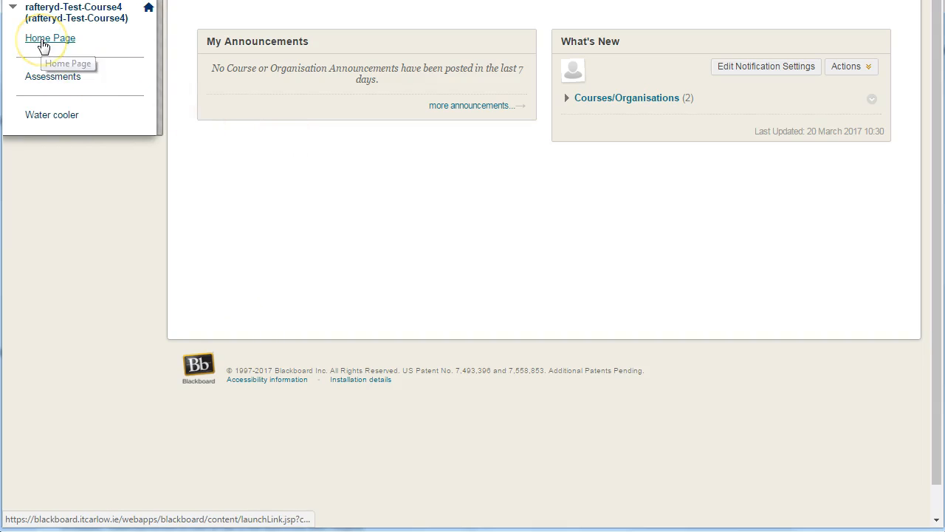
left_click(53, 77)
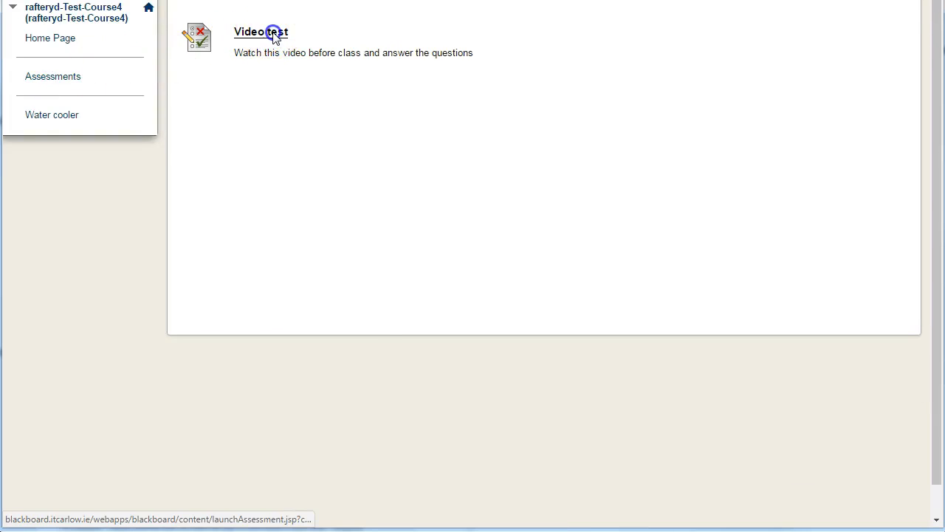
Step: Open the Video test start page and play the embedded instruction video
left_click(260, 32)
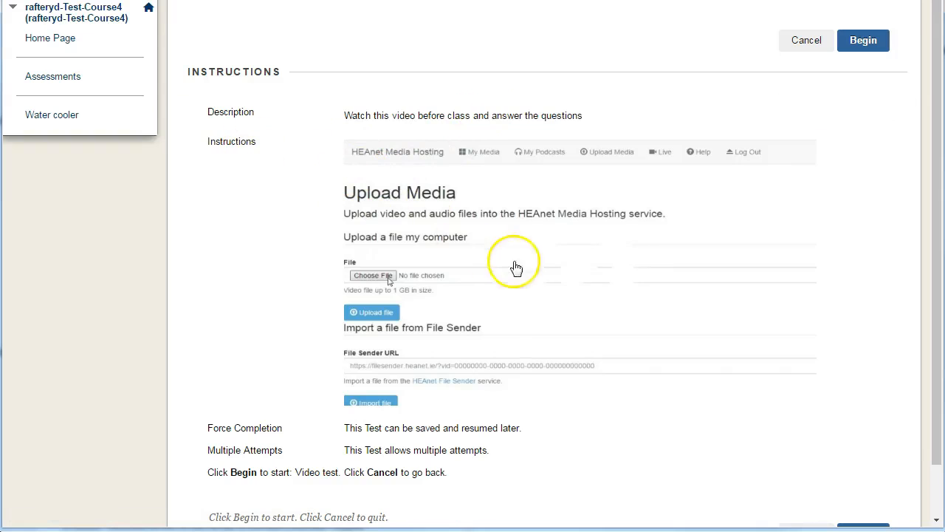
left_click(517, 266)
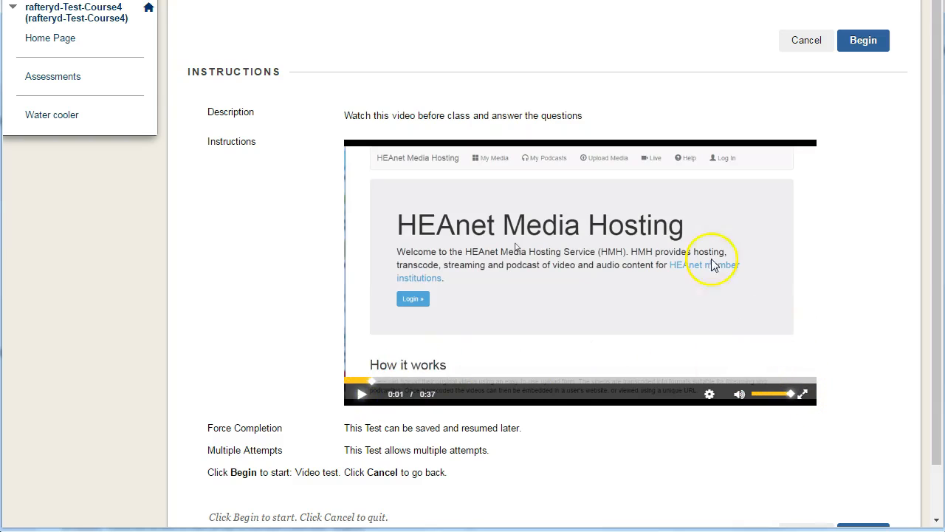
mouse_move(606, 343)
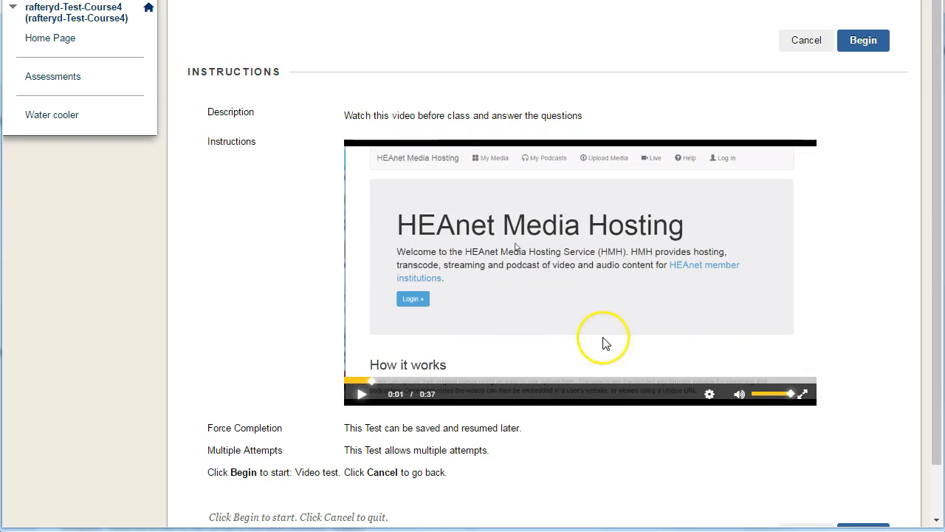
scroll("down", 3)
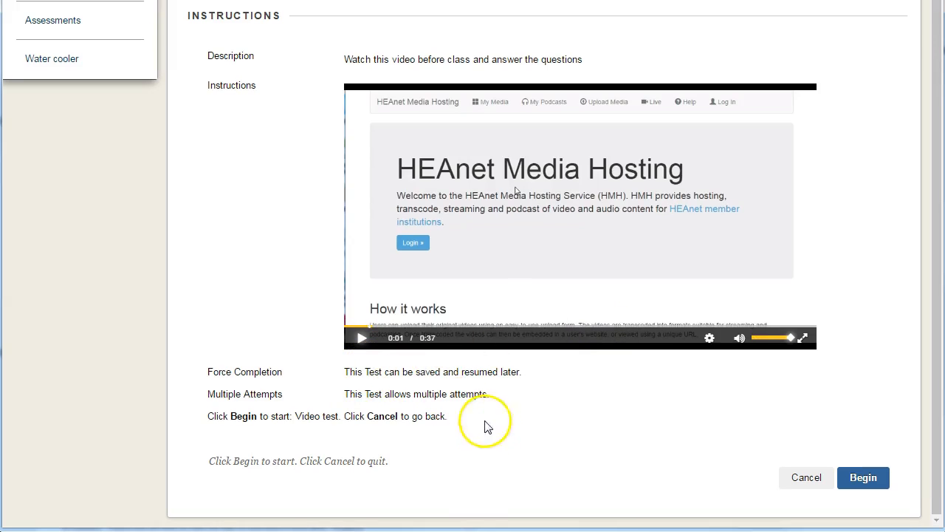
mouse_move(807, 433)
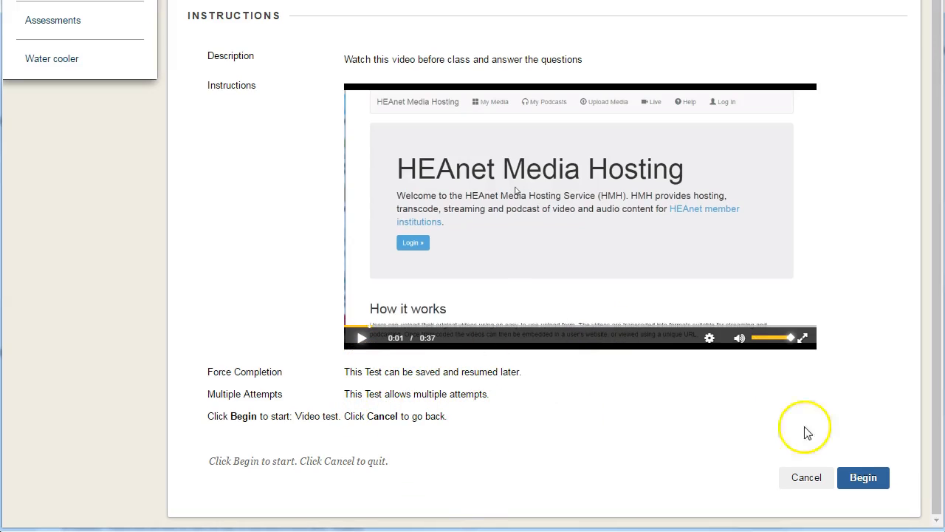
Step: Begin the Video test attempt and look through Questions 1 to 3
left_click(863, 477)
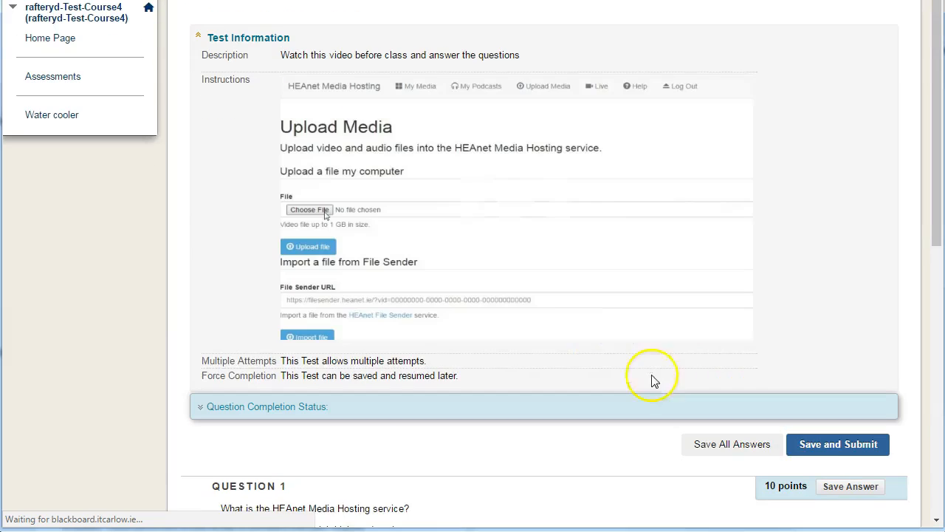
mouse_move(506, 192)
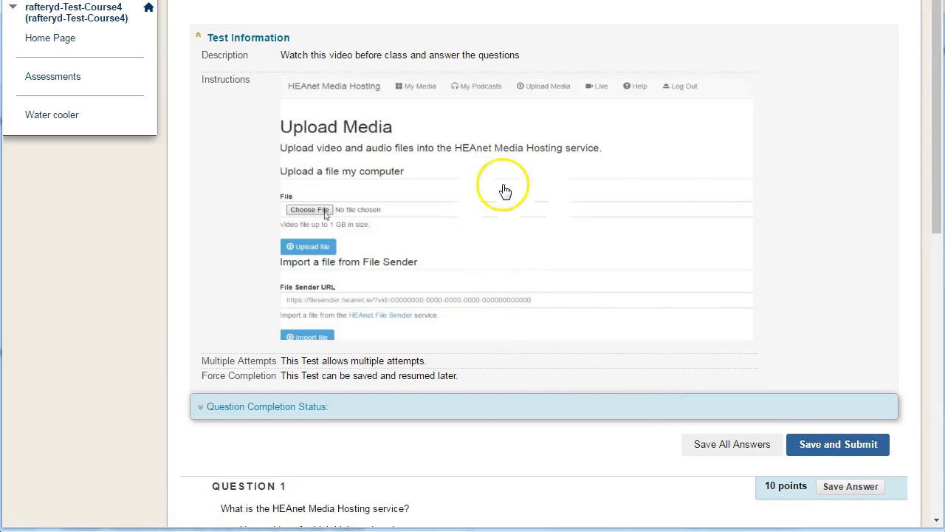
scroll("down", 3)
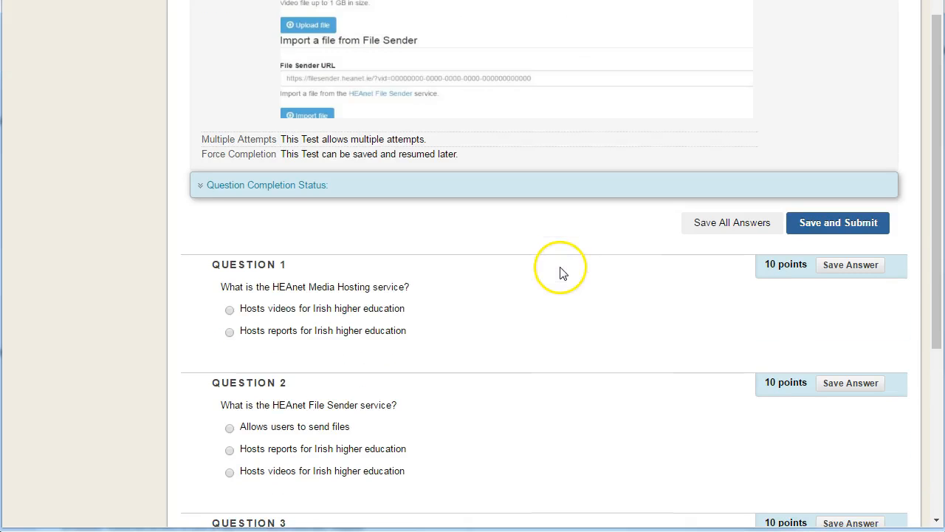
scroll("down", 3)
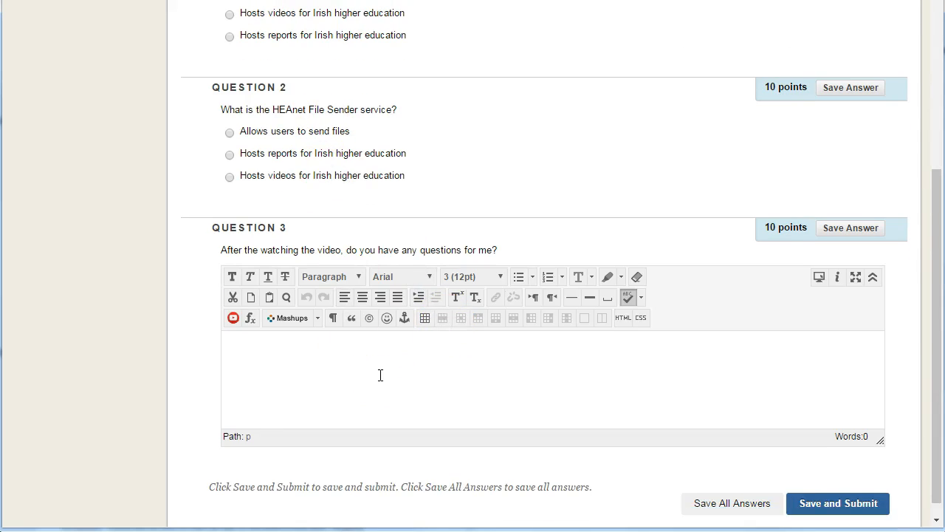
mouse_move(838, 503)
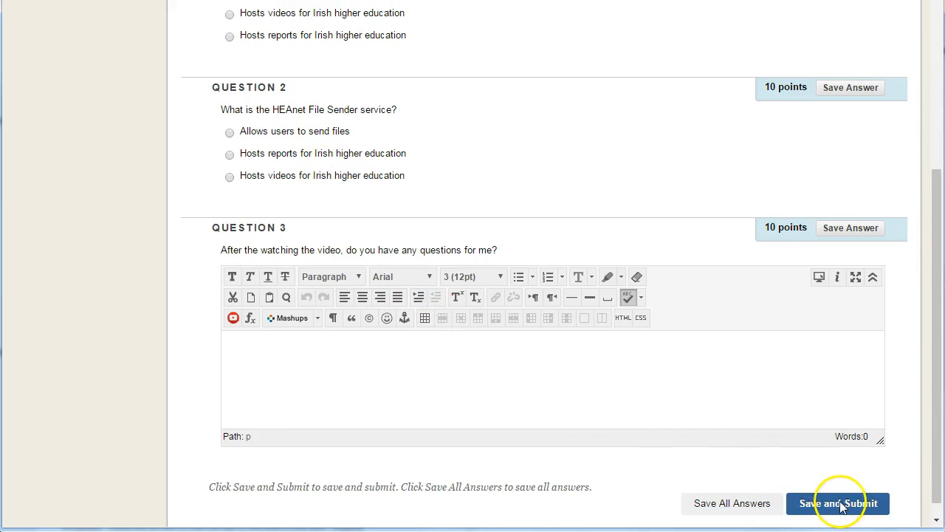
mouse_move(687, 279)
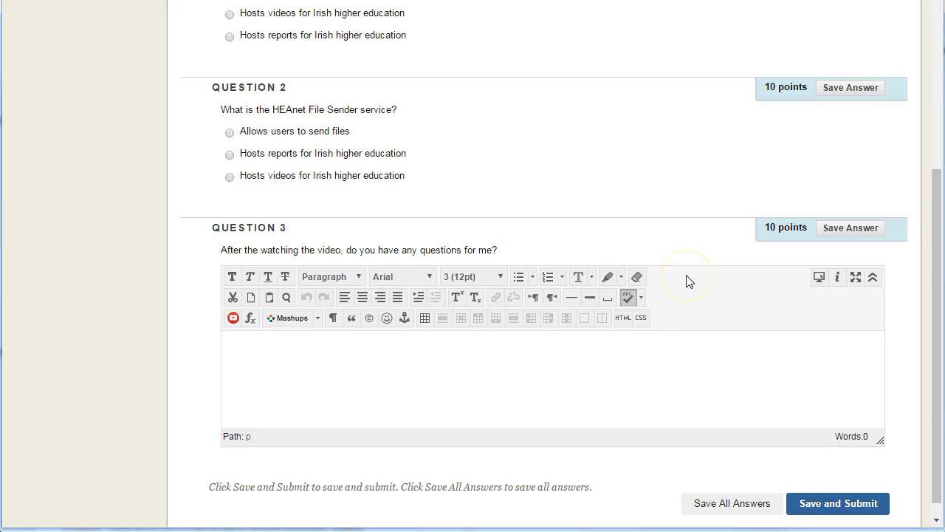